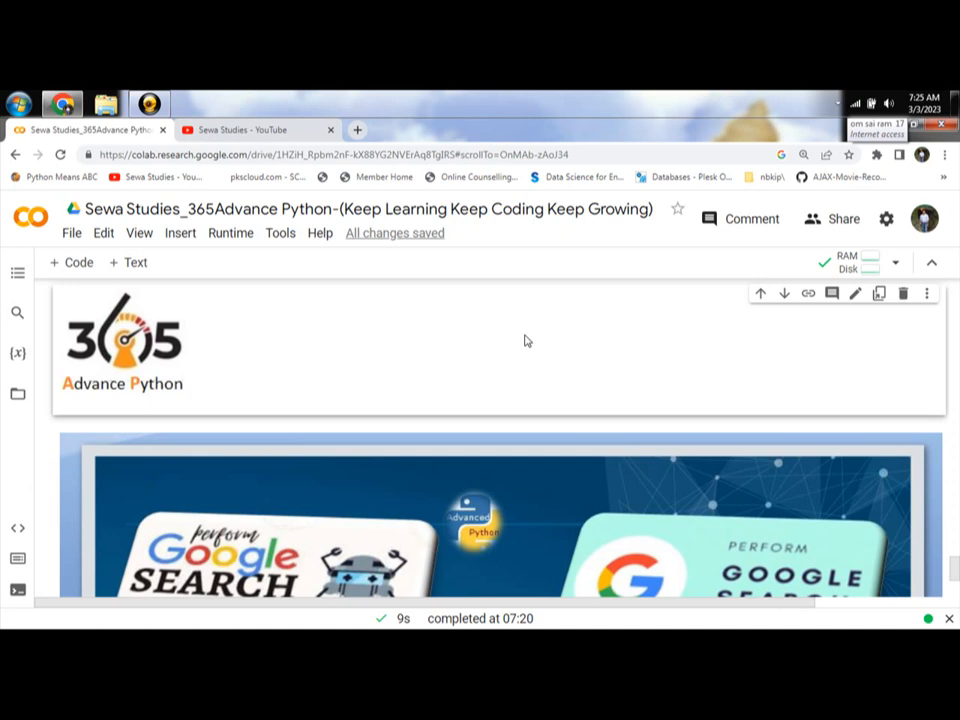
Scroll past the banner to the Day 133 install, import and search-loop cells.
scroll(down, 3)
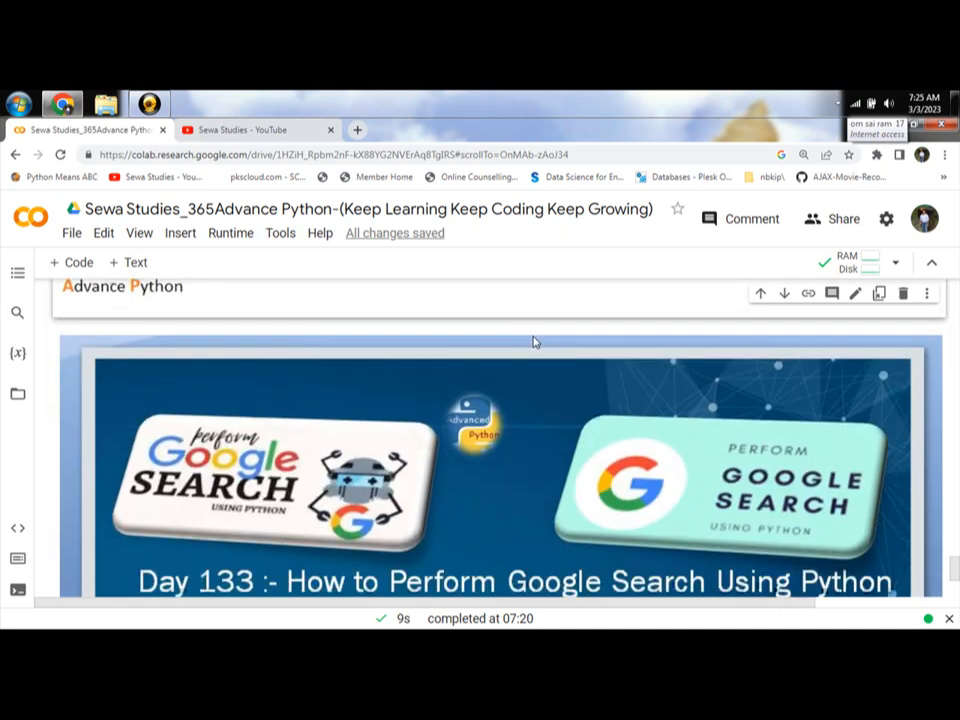
scroll(down, 3)
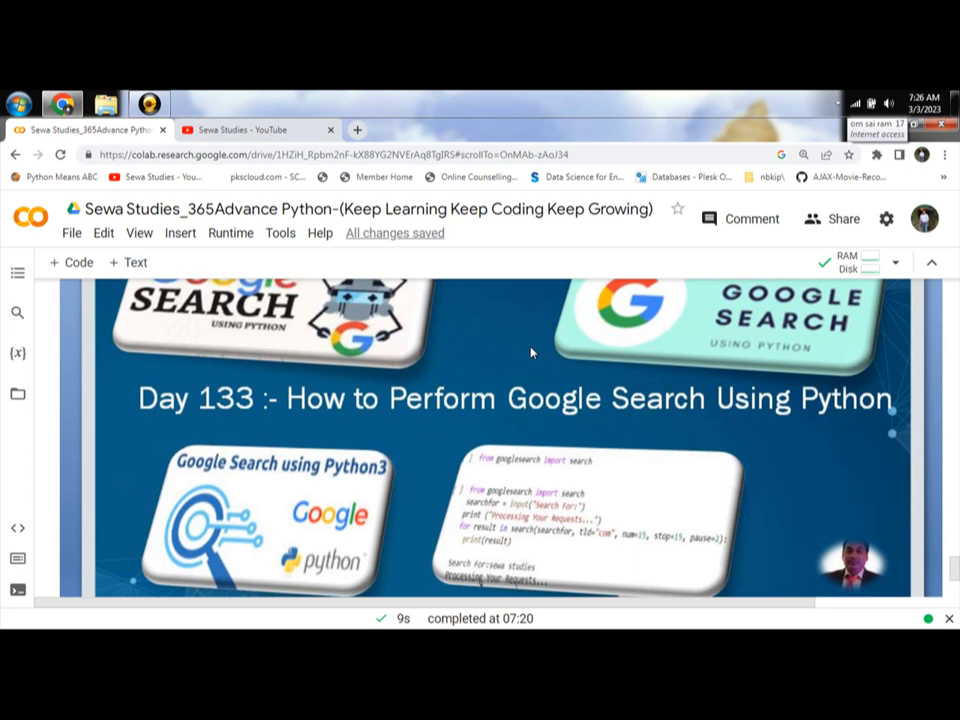
mouse_move(578, 350)
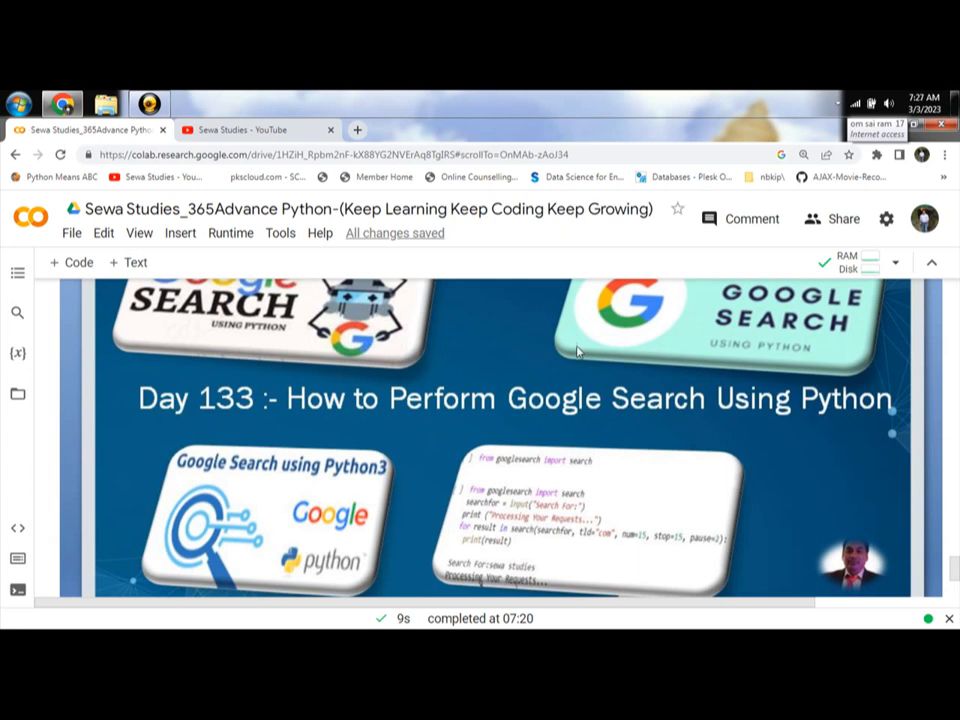
scroll(down, 3)
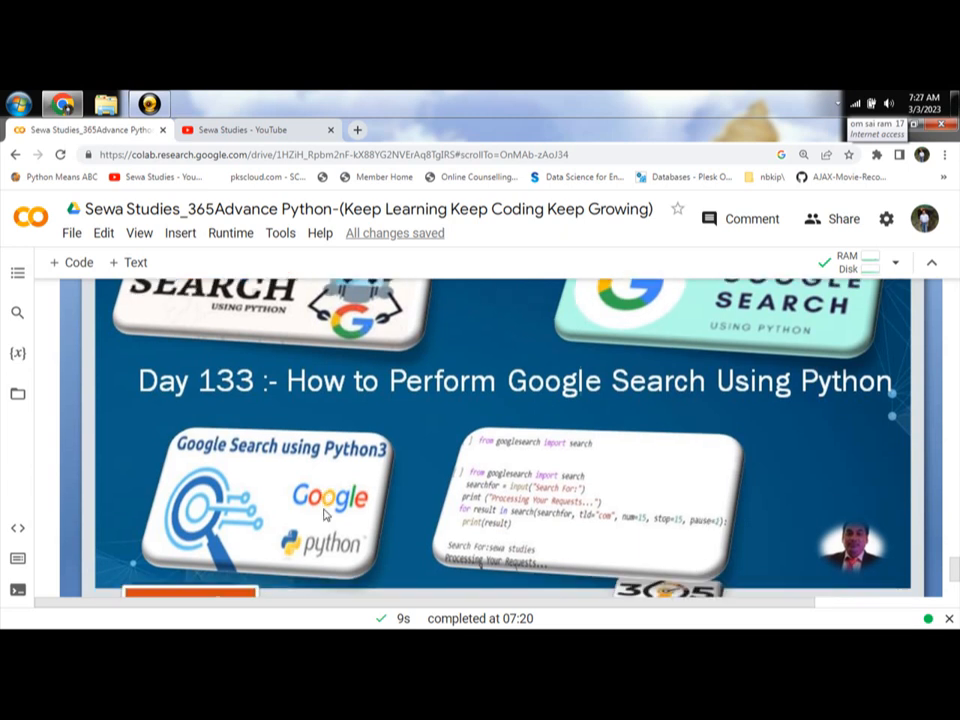
scroll(down, 3)
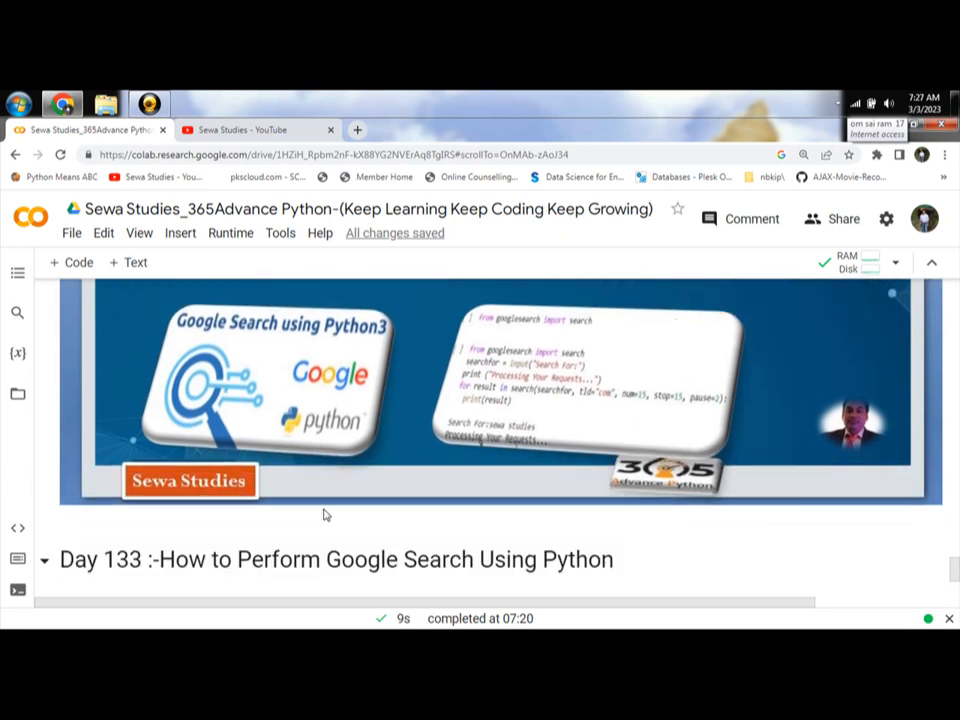
scroll(down, 3)
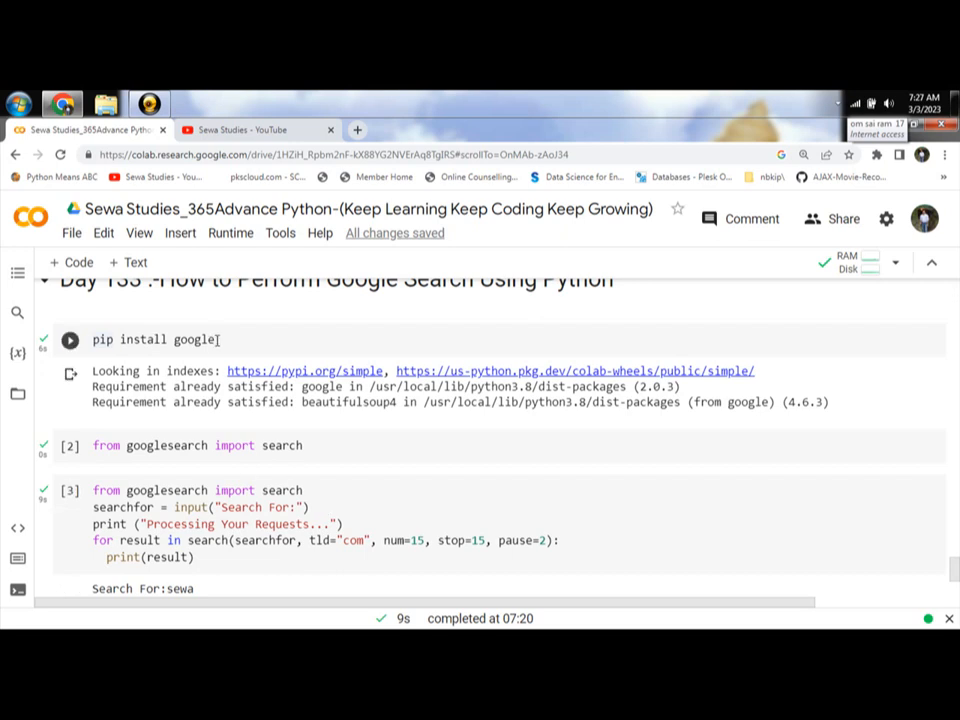
Select the pip install google command and rerun that cell.
double_click(196, 340)
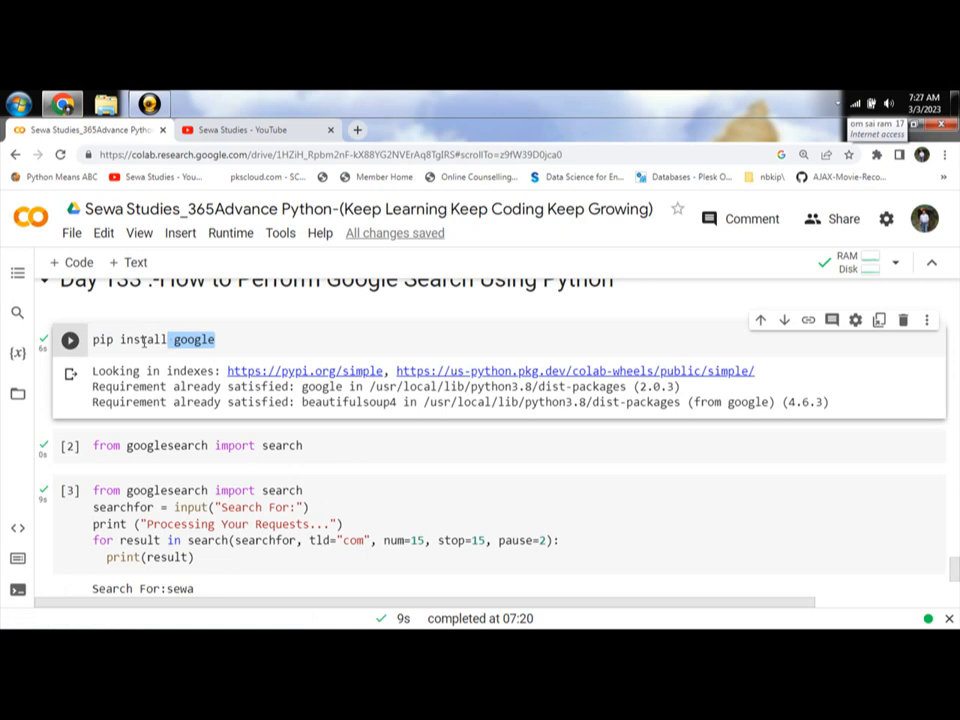
triple_click(150, 339)
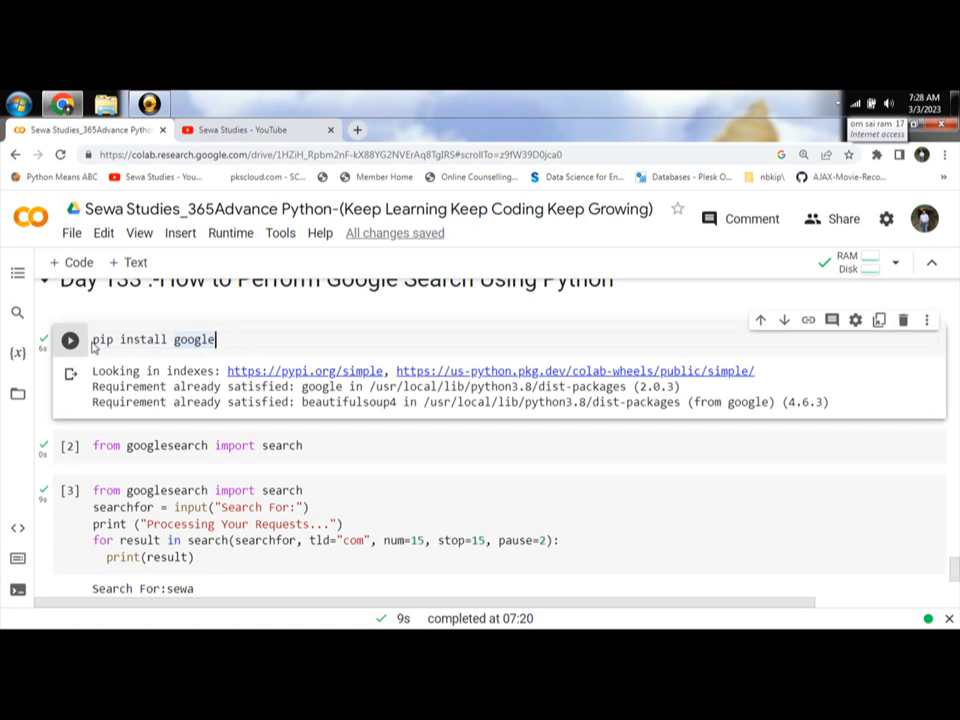
click(70, 340)
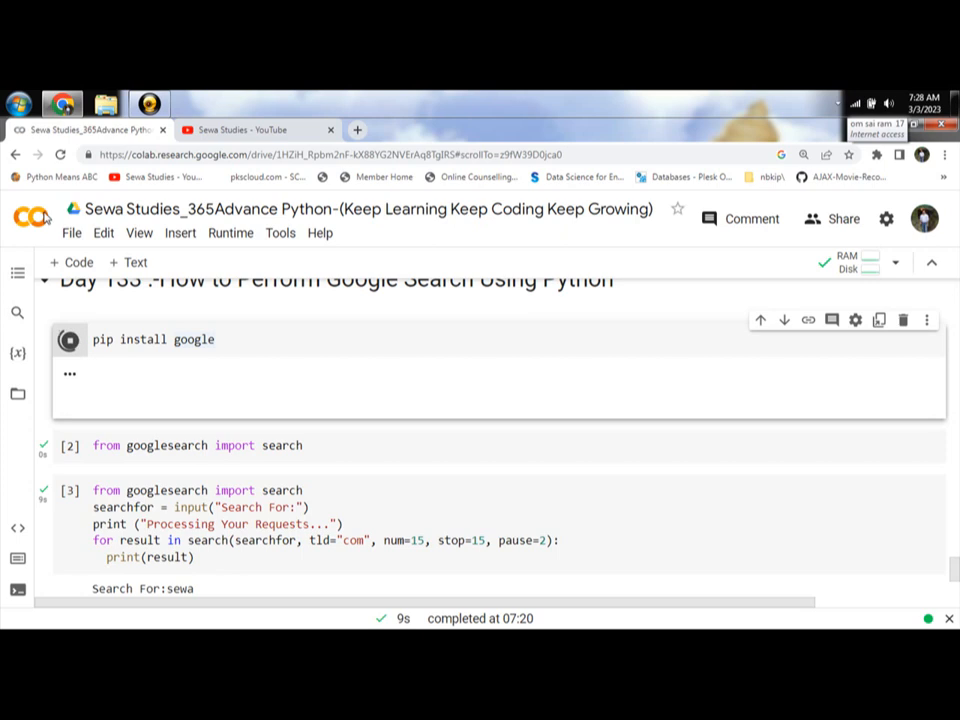
Rerun the install cell and the googlesearch import cell as cell 5.
click(70, 339)
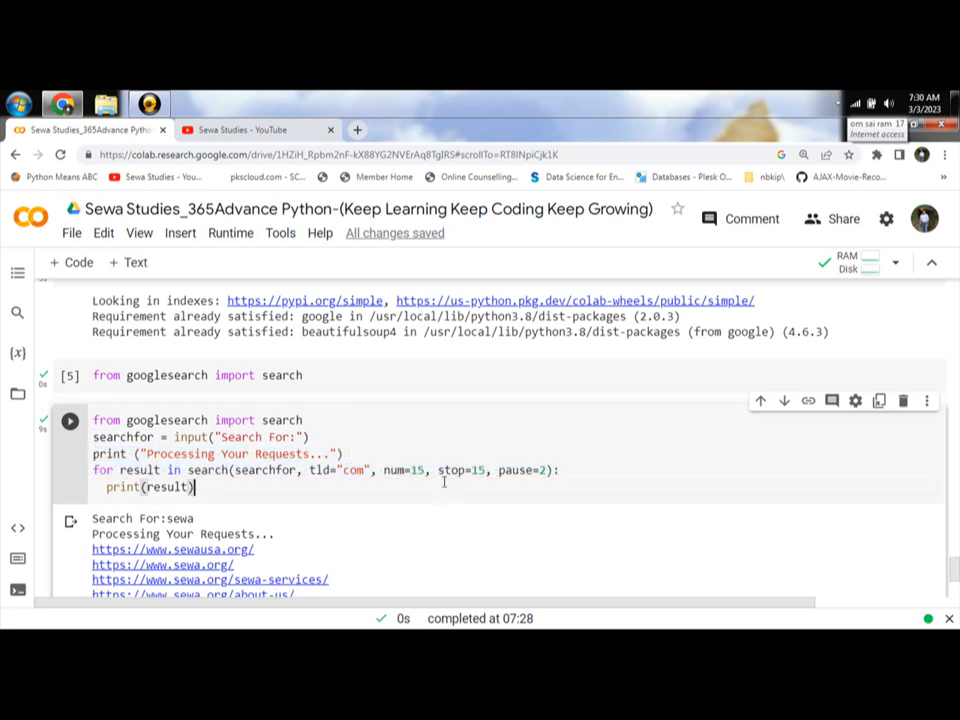
double_click(455, 470)
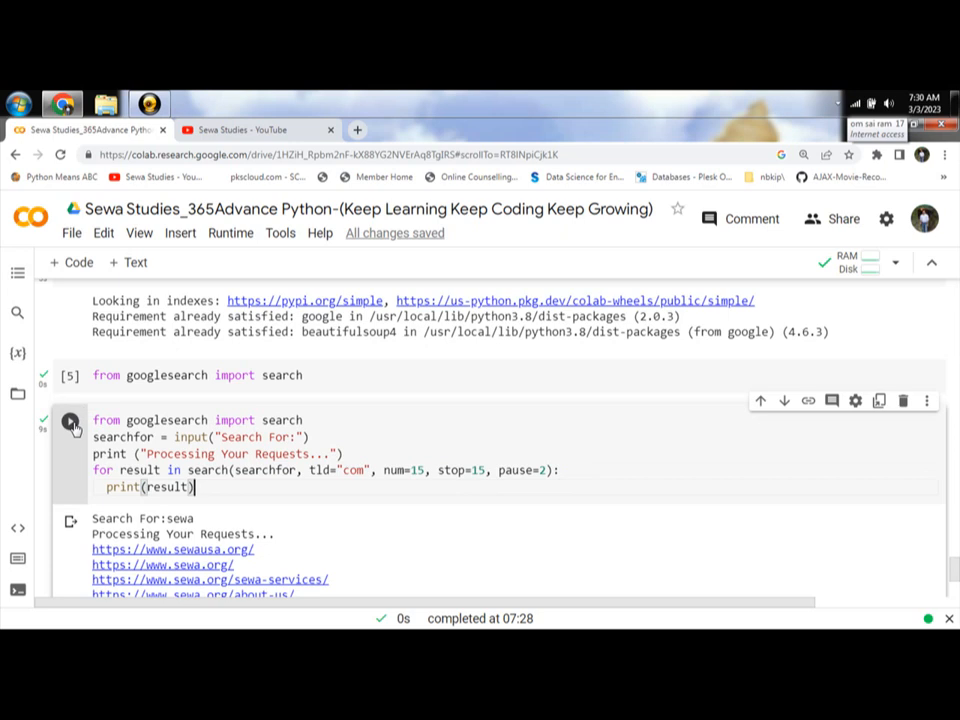
Rerun the search script and enter 'sewa' at the Search For prompt.
click(70, 420)
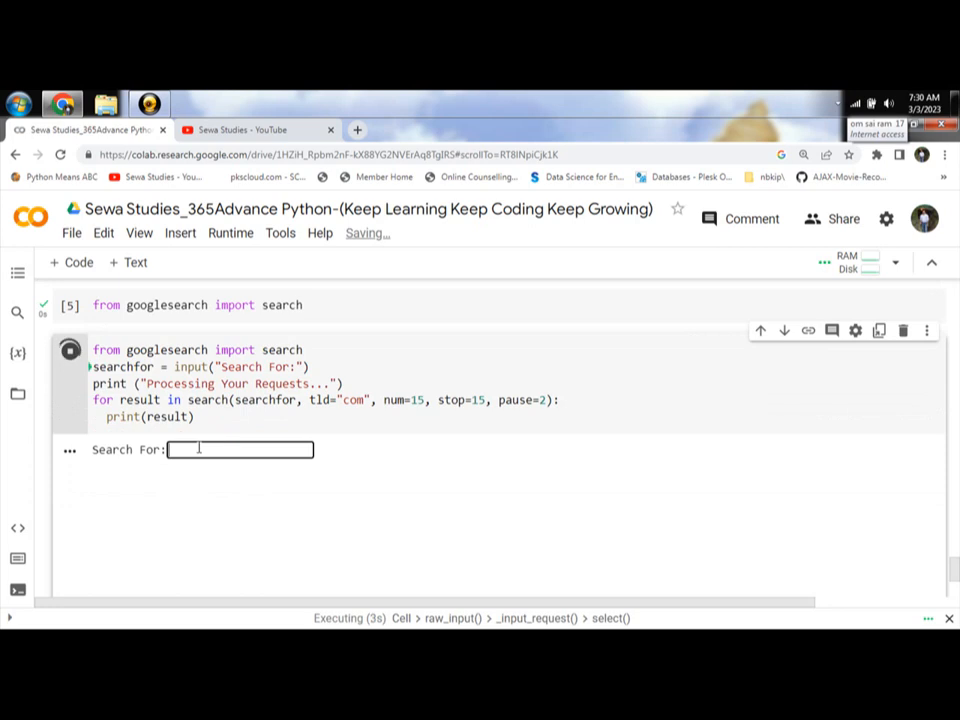
text(sewa)
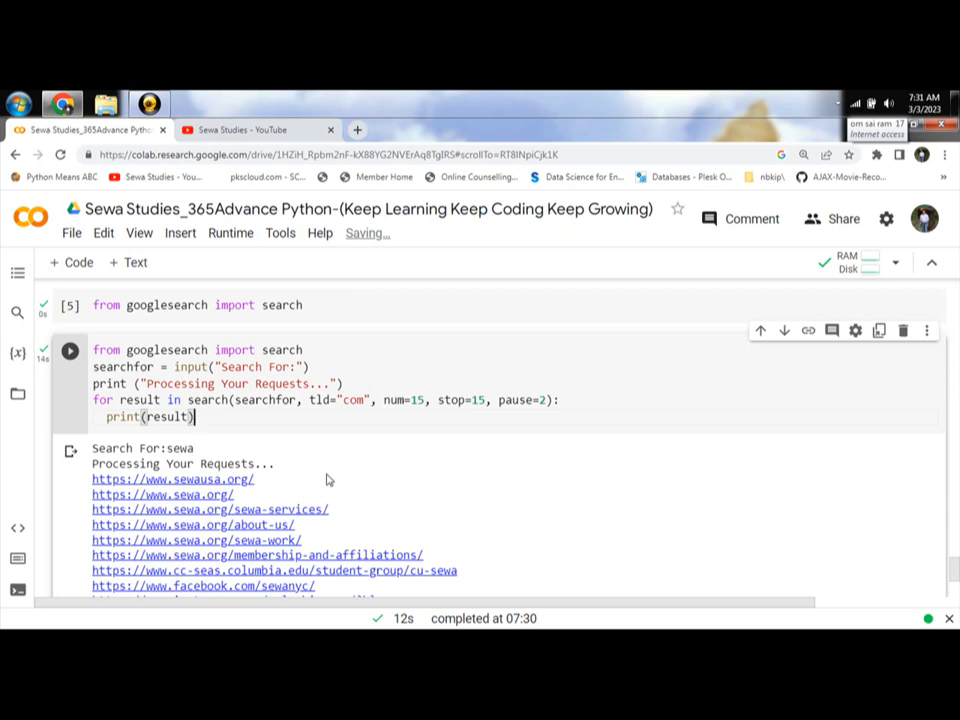
Scroll through the 15 sewa result URLs down to the Day 133 banner.
scroll(down, 3)
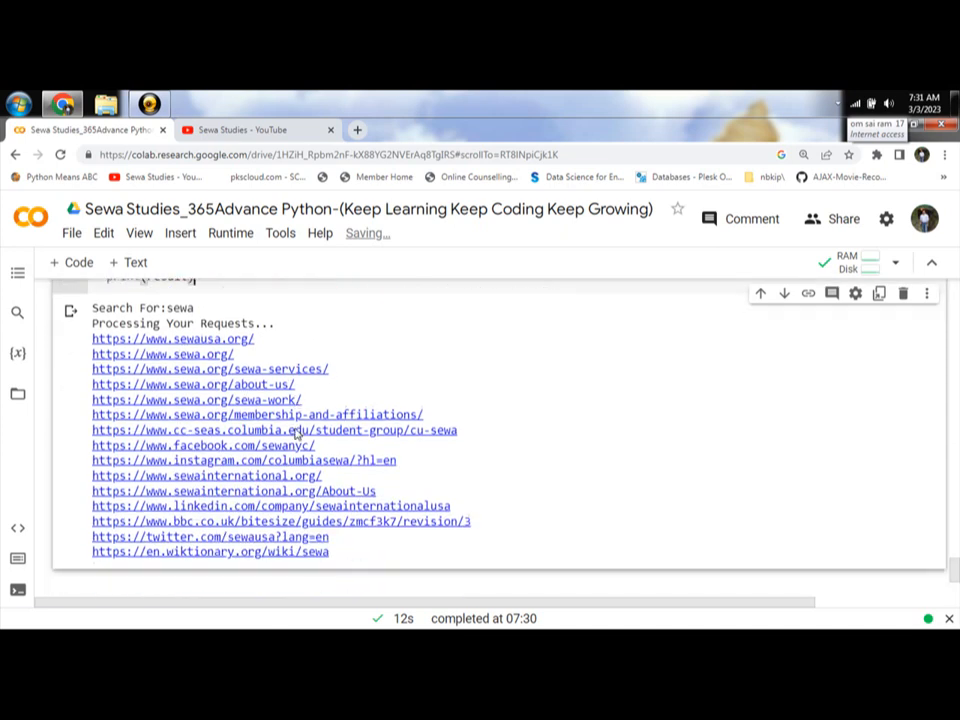
mouse_move(193, 384)
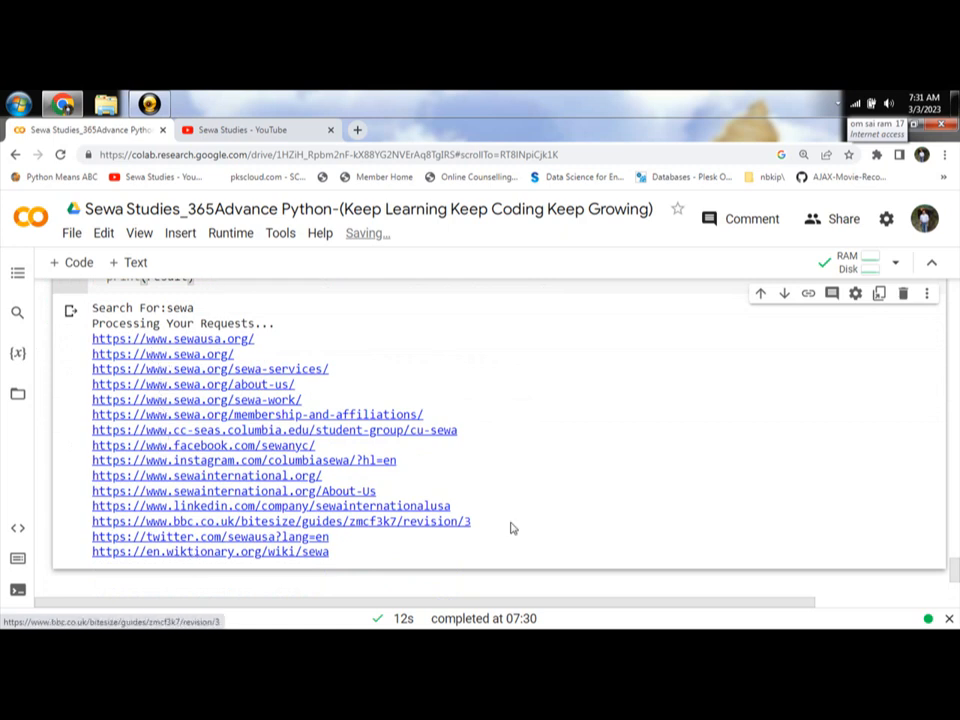
scroll(down, 3)
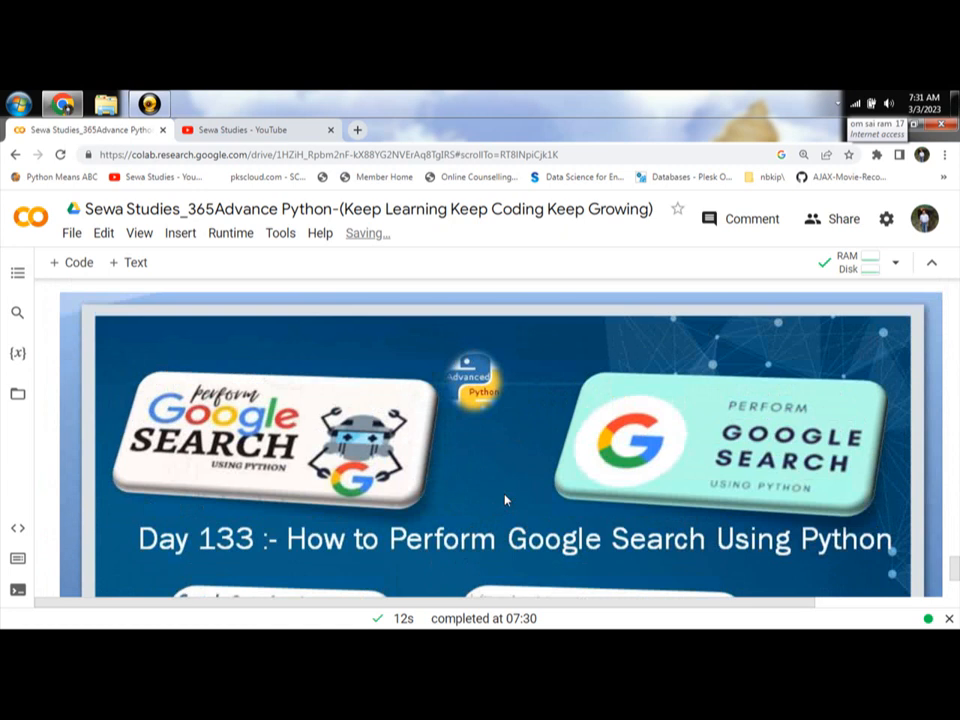
scroll(down, 3)
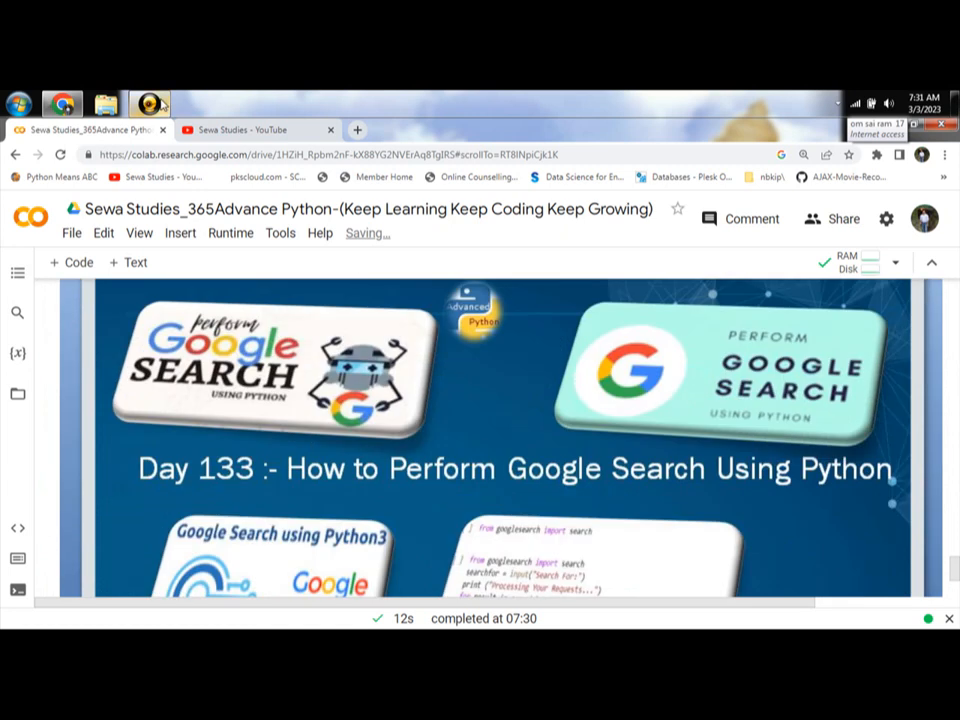
click(149, 103)
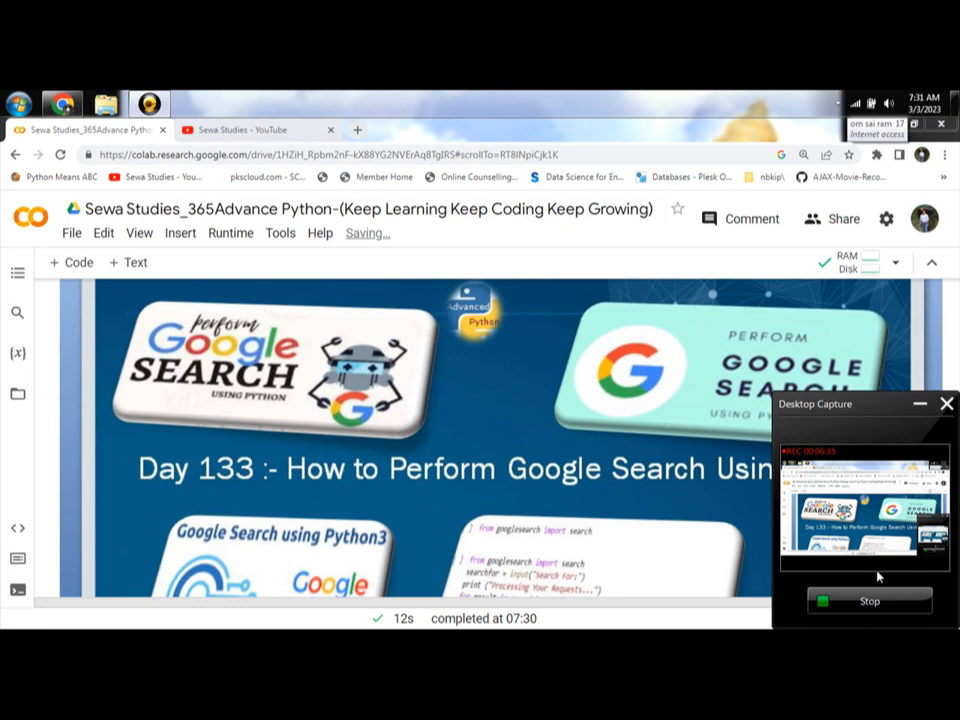